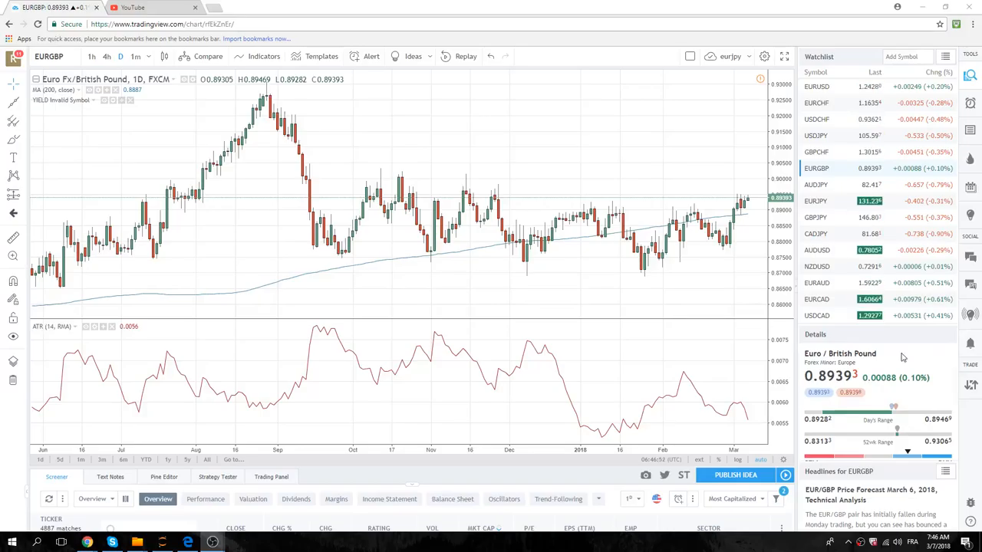
{"action": "mouse_move", "coordinate": [598, 258]}
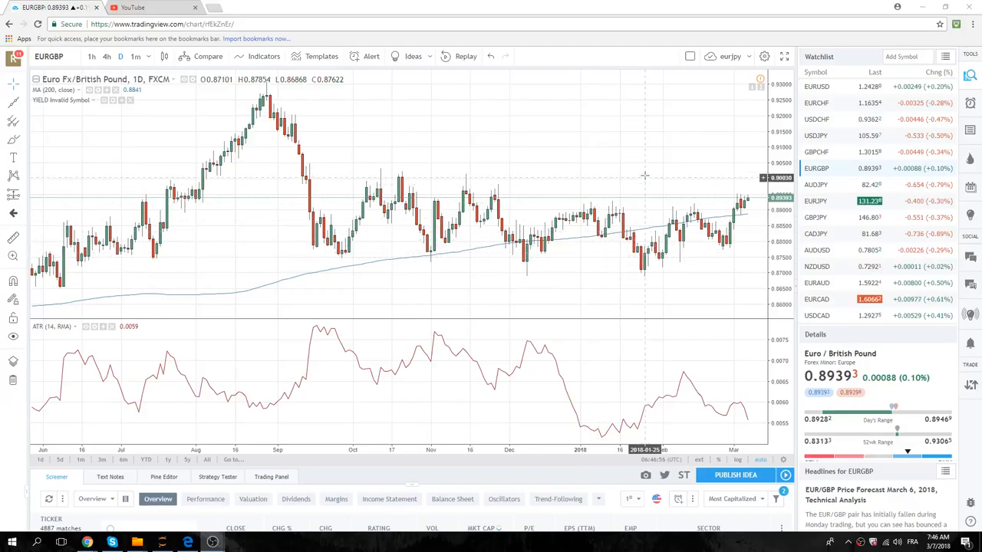
{"action": "mouse_move", "coordinate": [844, 221]}
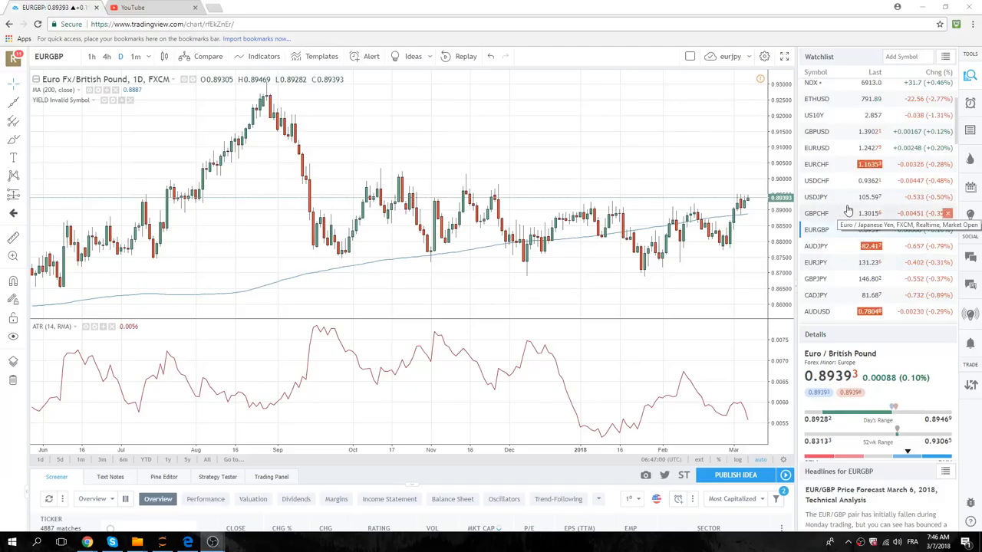
{"action": "mouse_move", "coordinate": [850, 187]}
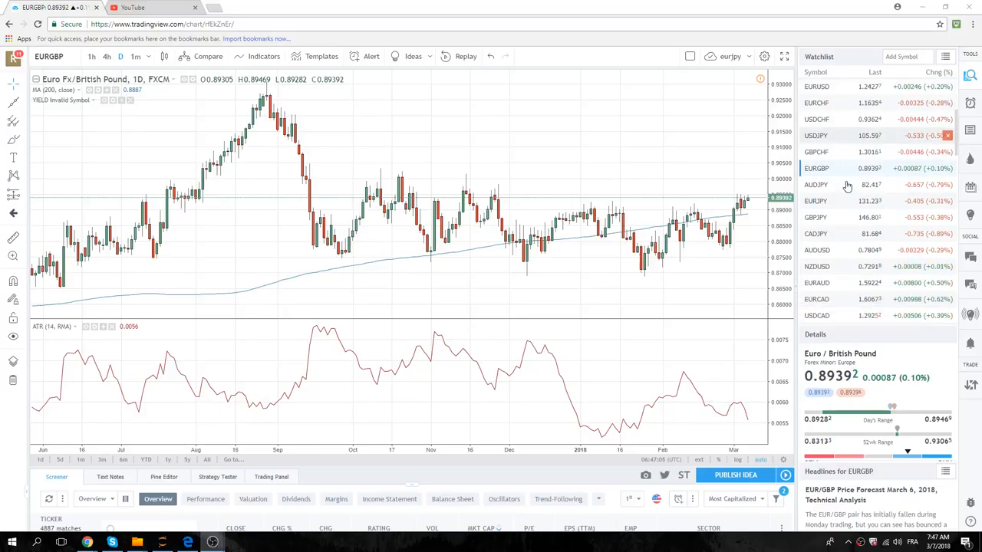
Load the USDCAD daily chart from the watchlist, review it, then switch to GBPJPY.
{"action": "scroll", "scroll_direction": "down", "scroll_amount": 3}
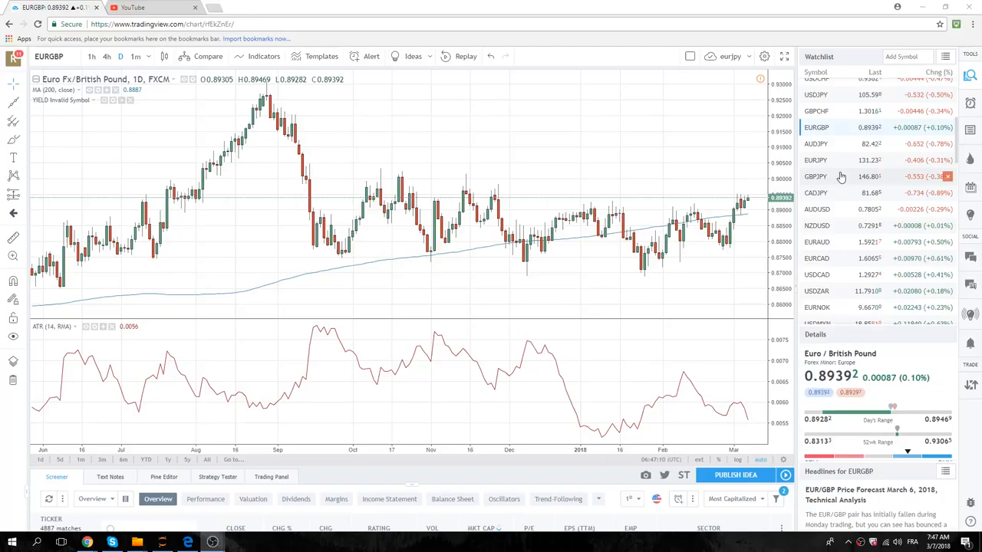
{"action": "left_click", "coordinate": [817, 233]}
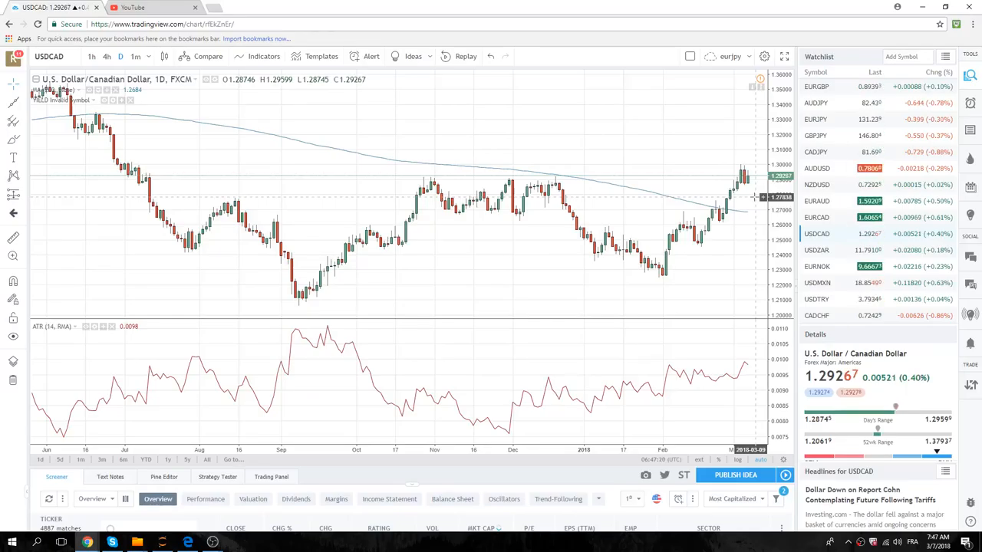
{"action": "mouse_move", "coordinate": [737, 163]}
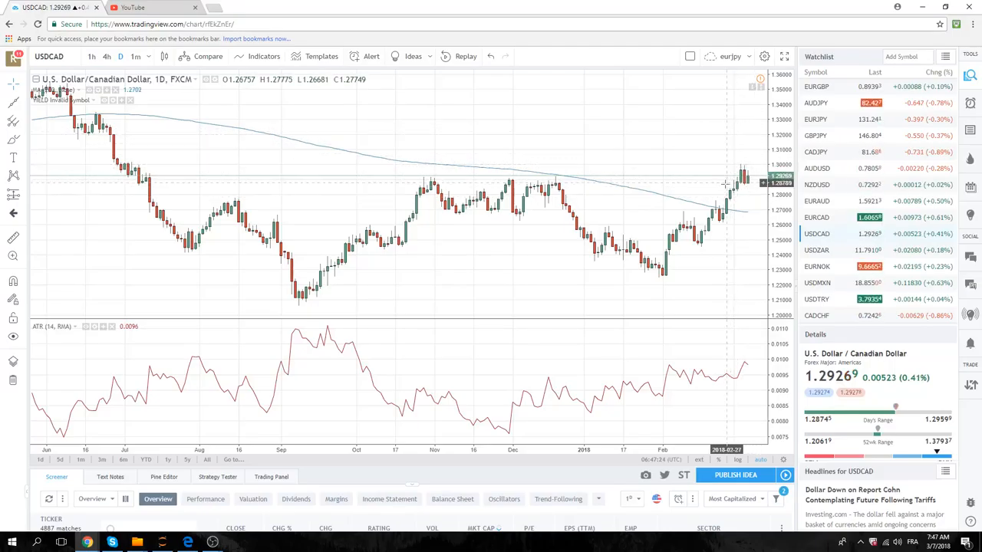
{"action": "mouse_move", "coordinate": [727, 218]}
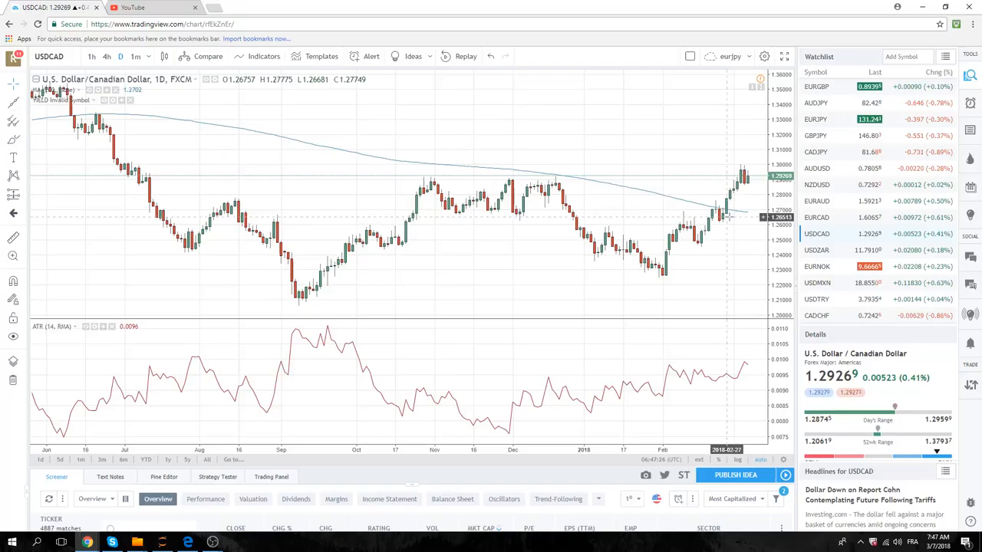
{"action": "mouse_move", "coordinate": [746, 186]}
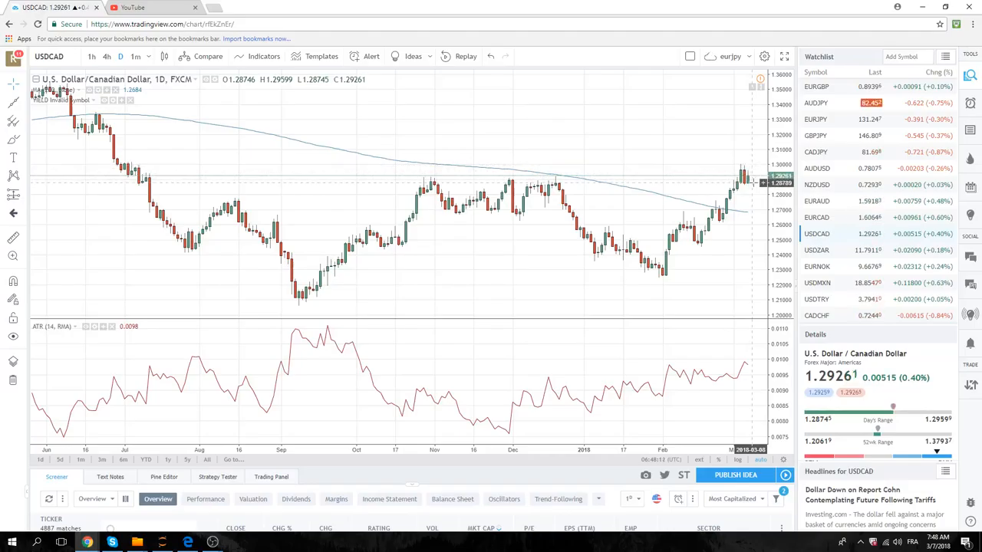
{"action": "mouse_move", "coordinate": [827, 135]}
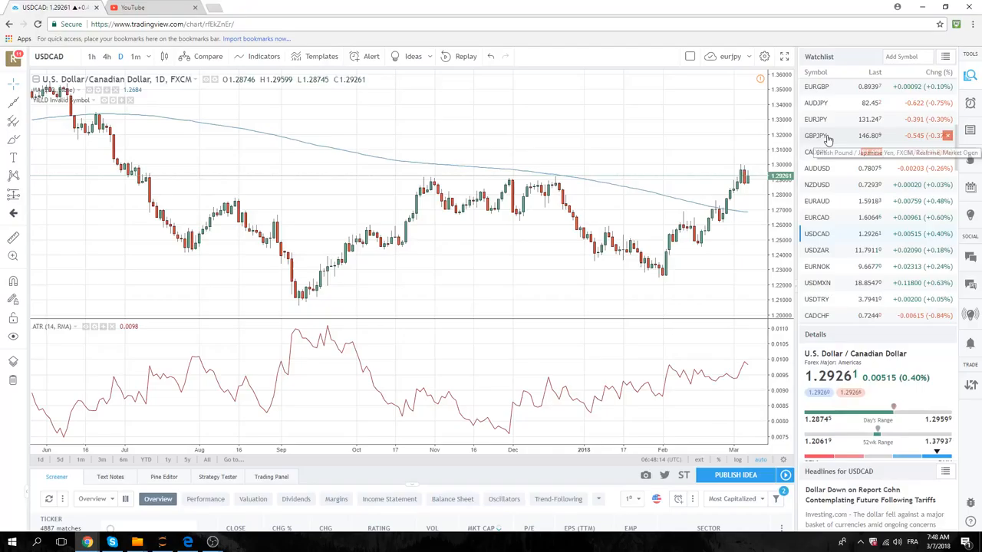
{"action": "left_click", "coordinate": [816, 135]}
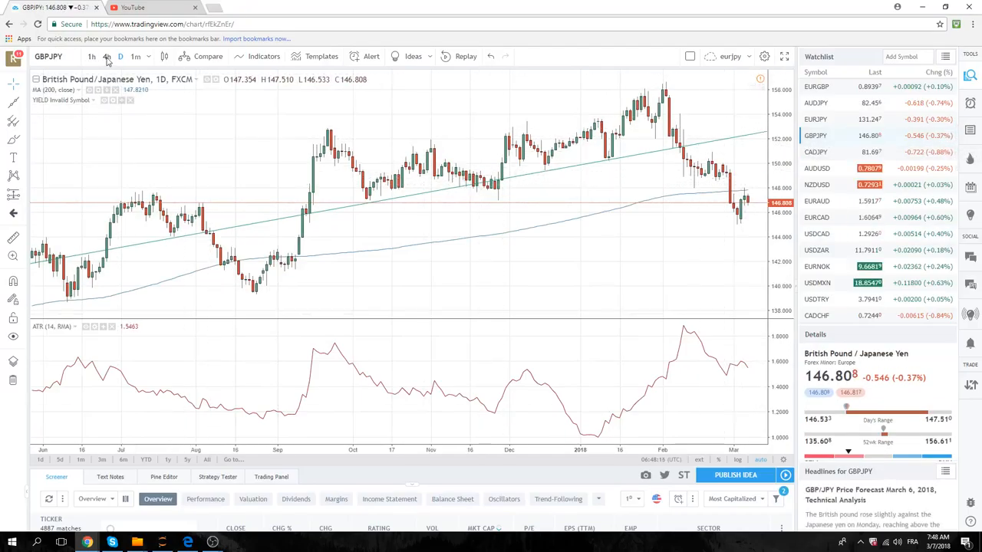
Switch GBPJPY to the 240-minute (4h) interval and browse the watchlist symbols.
{"action": "left_click", "coordinate": [106, 55]}
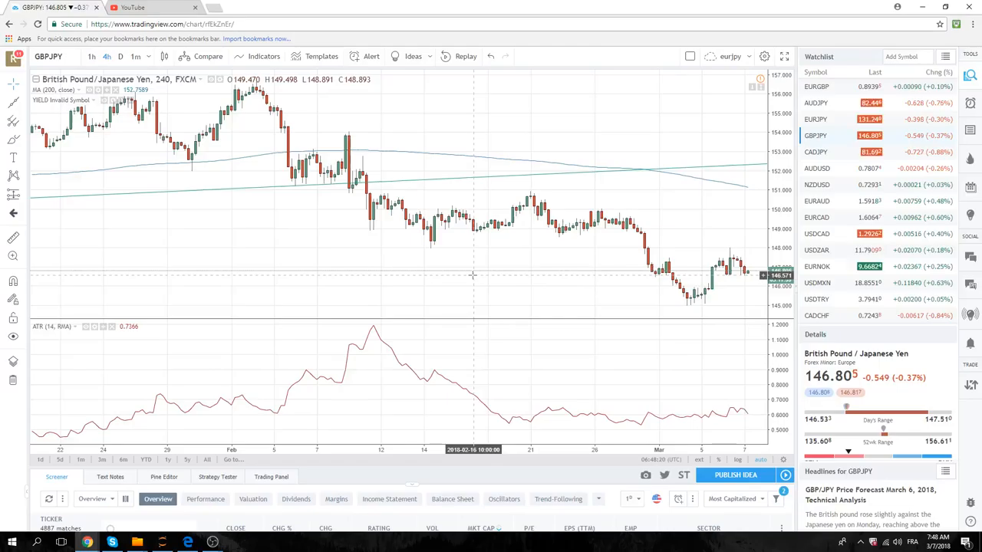
{"action": "mouse_move", "coordinate": [587, 275]}
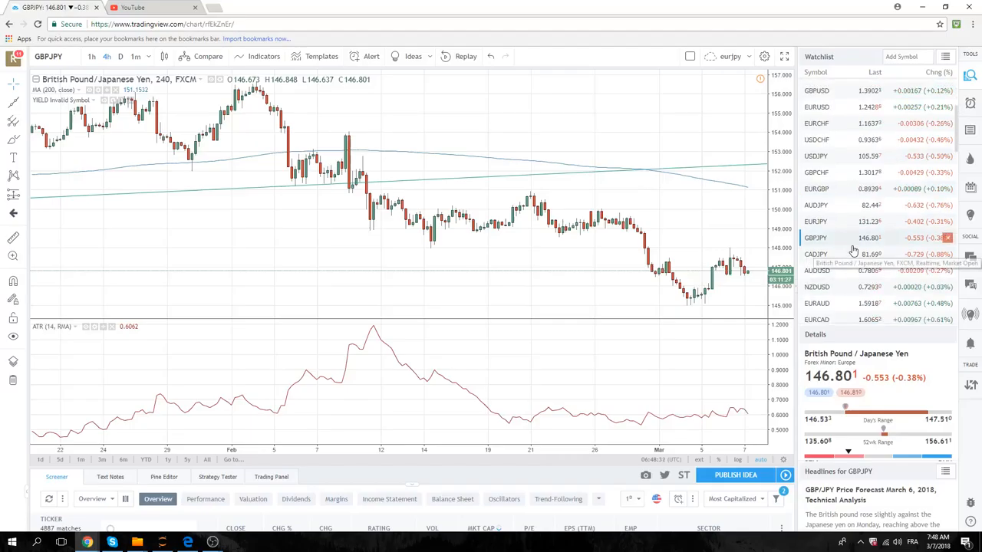
{"action": "scroll", "scroll_direction": "up", "scroll_amount": 3}
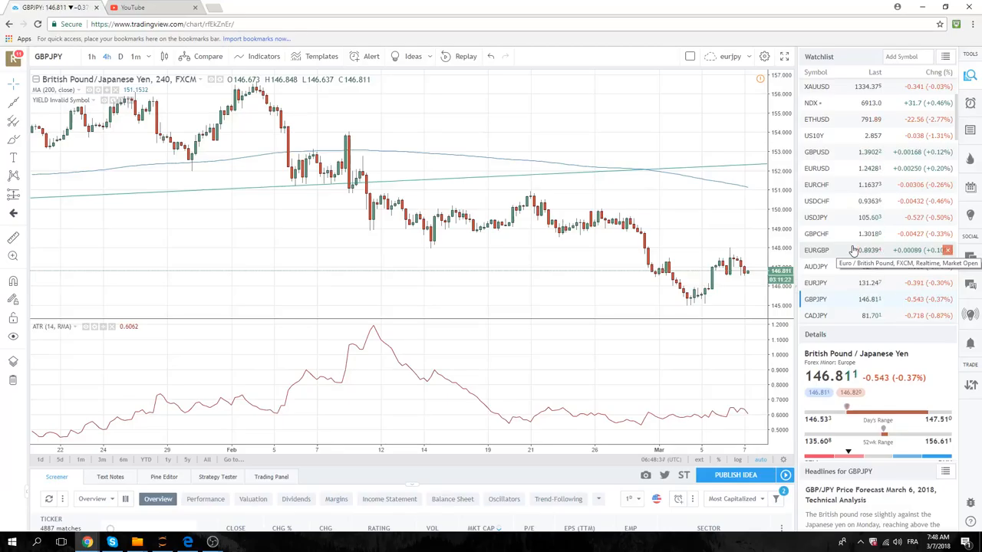
{"action": "scroll", "scroll_direction": "up", "scroll_amount": 3}
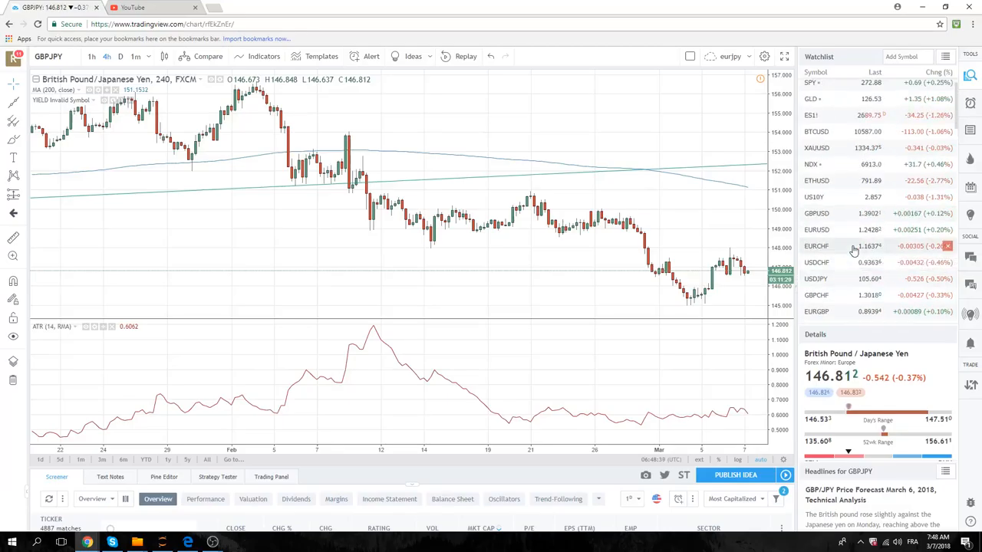
{"action": "scroll", "scroll_direction": "down", "scroll_amount": 3}
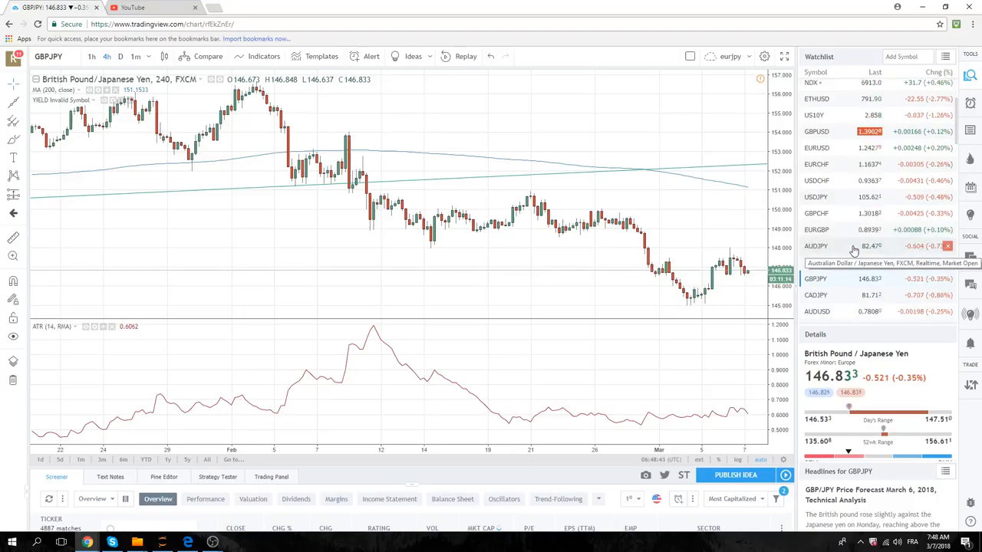
{"action": "mouse_move", "coordinate": [847, 194]}
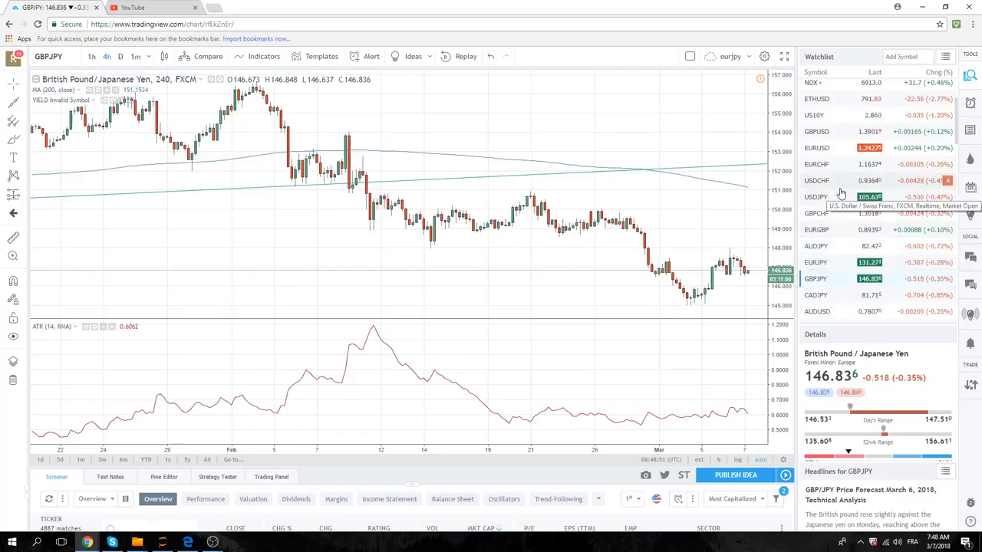
Load USDJPY from the watchlist onto the 4-hour chart.
{"action": "left_click", "coordinate": [817, 196]}
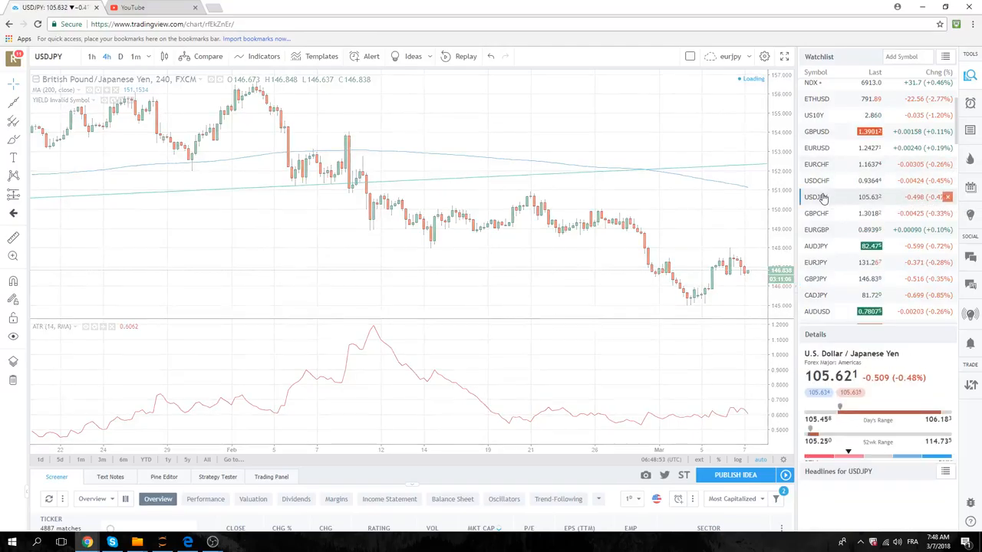
{"action": "left_click", "coordinate": [816, 196]}
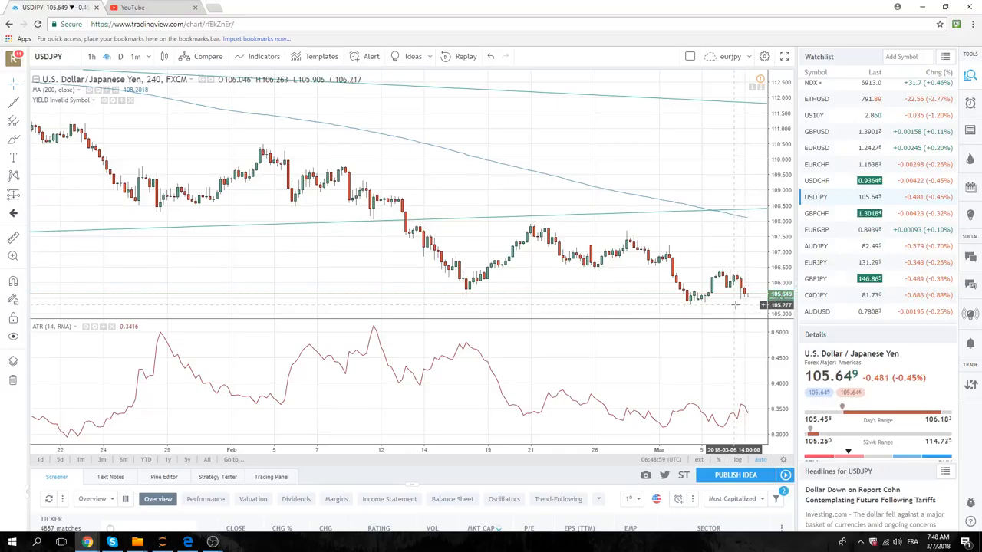
{"action": "mouse_move", "coordinate": [702, 307]}
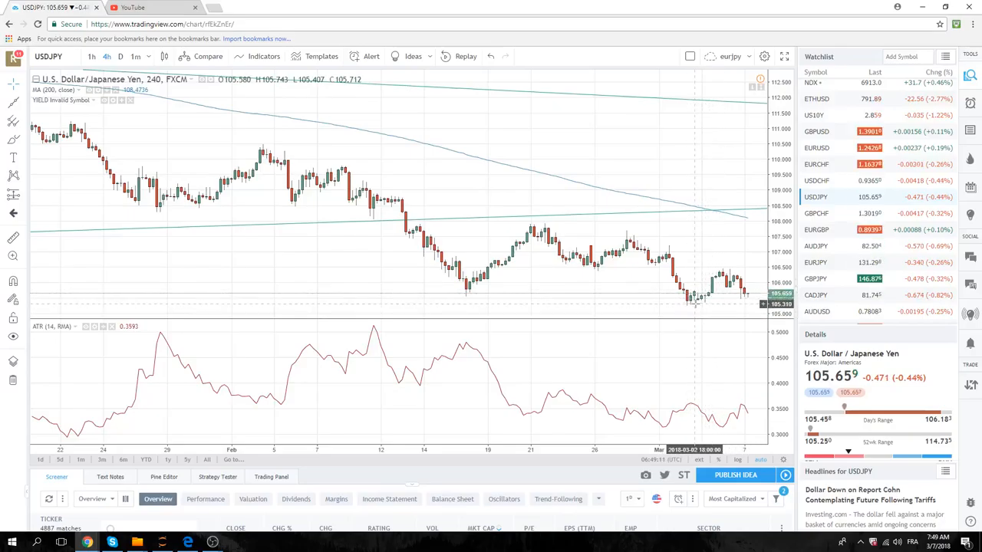
{"action": "mouse_move", "coordinate": [714, 307]}
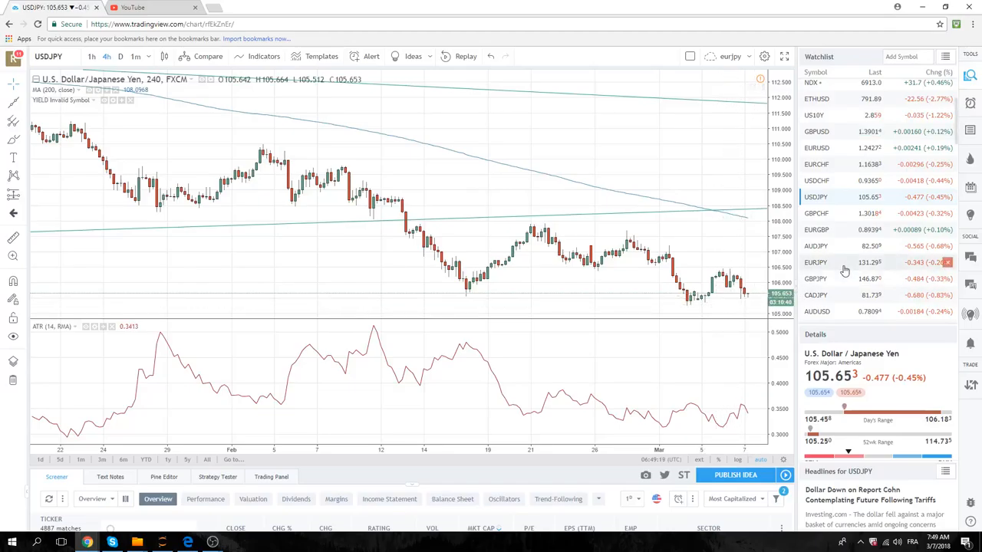
Review AUDUSD on the 4-hour chart, then switch to EURGBP.
{"action": "left_click", "coordinate": [817, 311]}
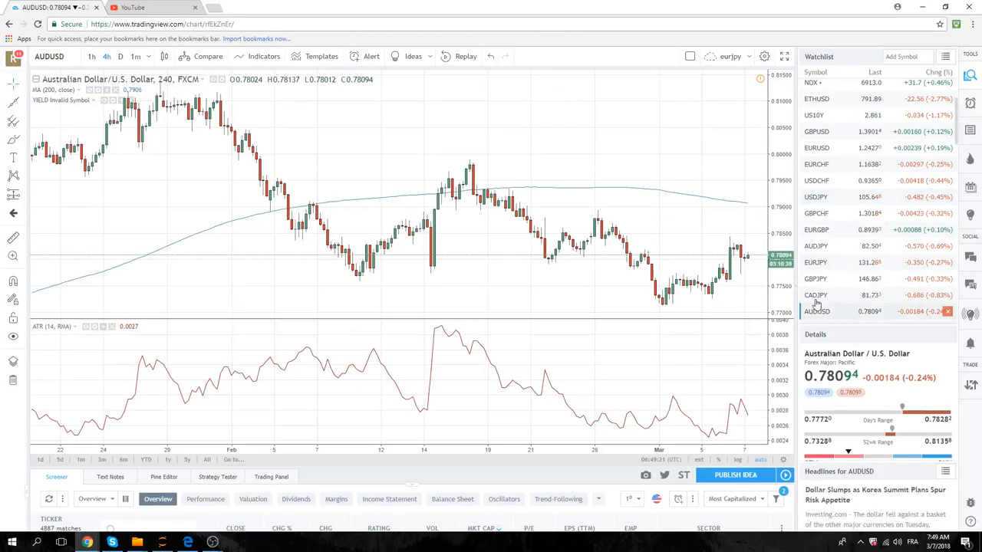
{"action": "mouse_move", "coordinate": [743, 239]}
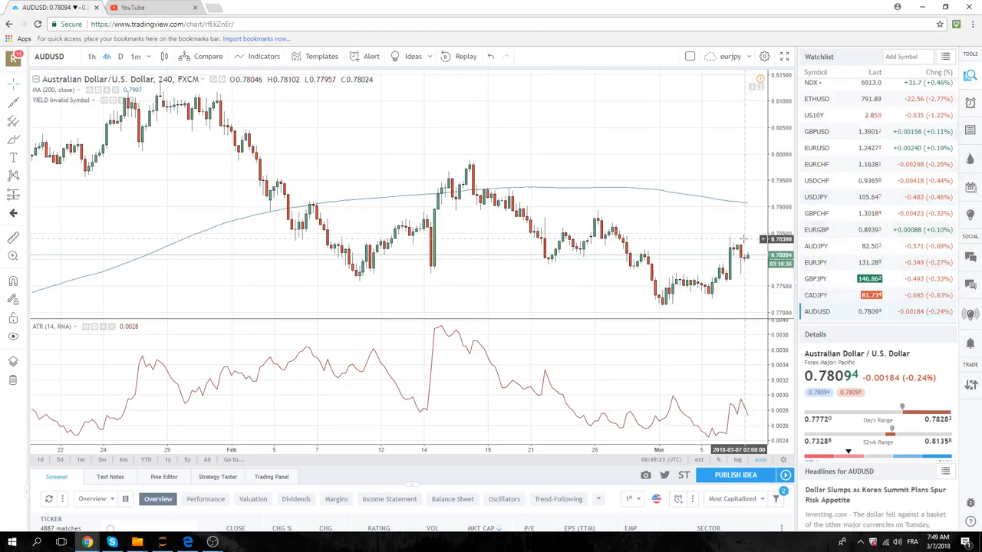
{"action": "mouse_move", "coordinate": [737, 210]}
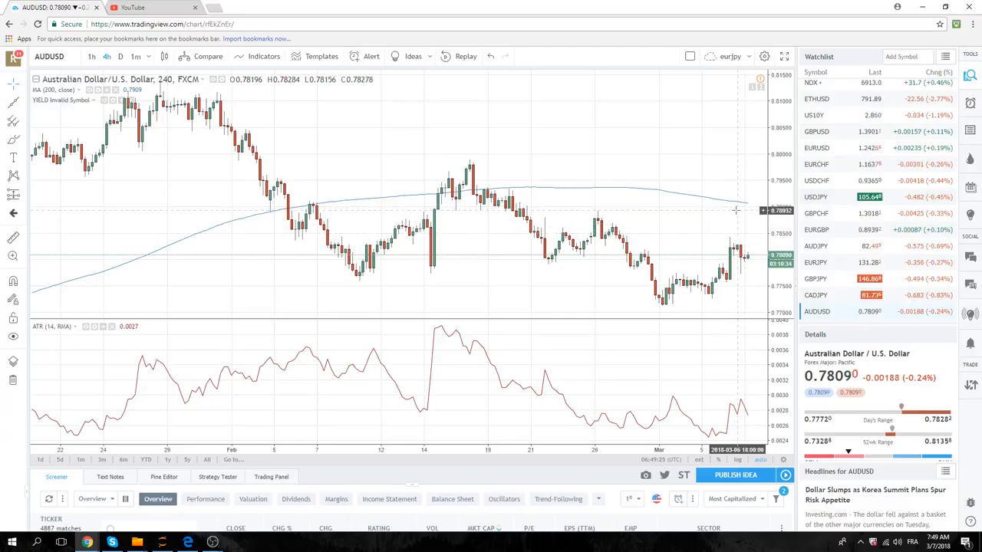
{"action": "mouse_move", "coordinate": [745, 238]}
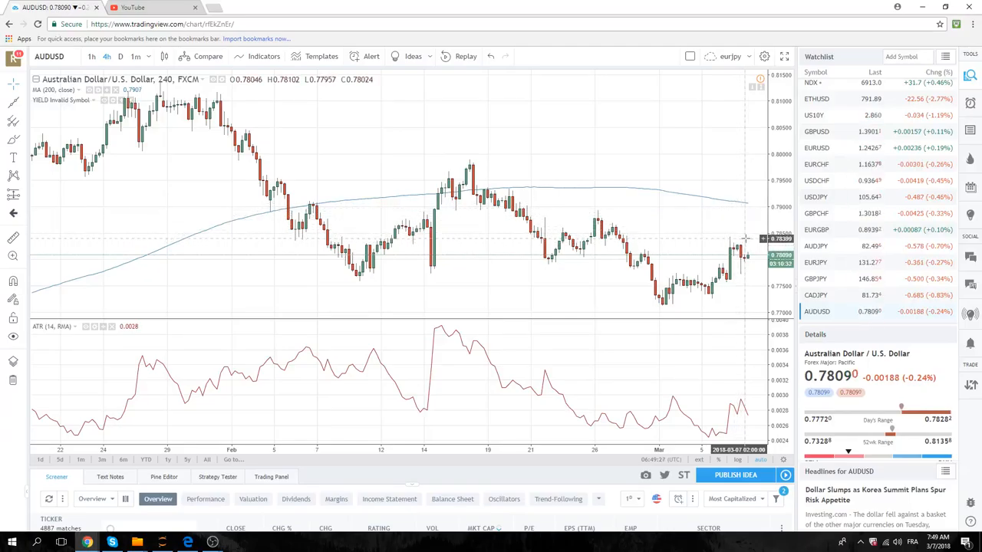
{"action": "mouse_move", "coordinate": [479, 207]}
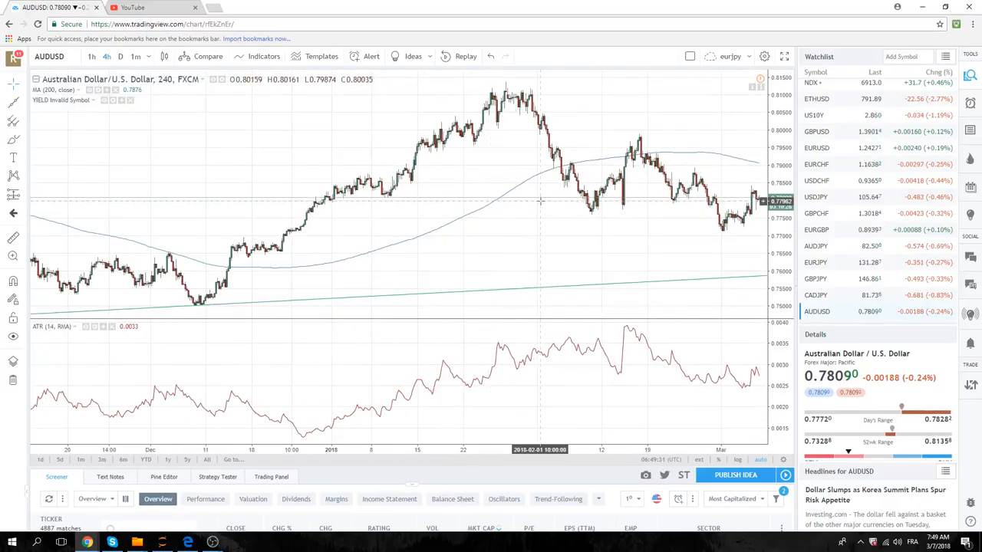
{"action": "mouse_move", "coordinate": [591, 190]}
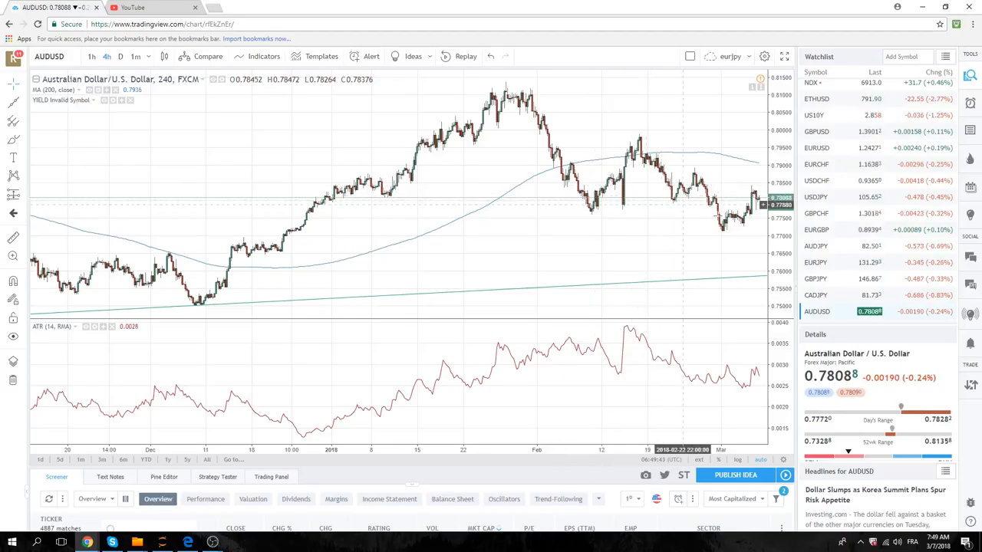
{"action": "left_click", "coordinate": [816, 230]}
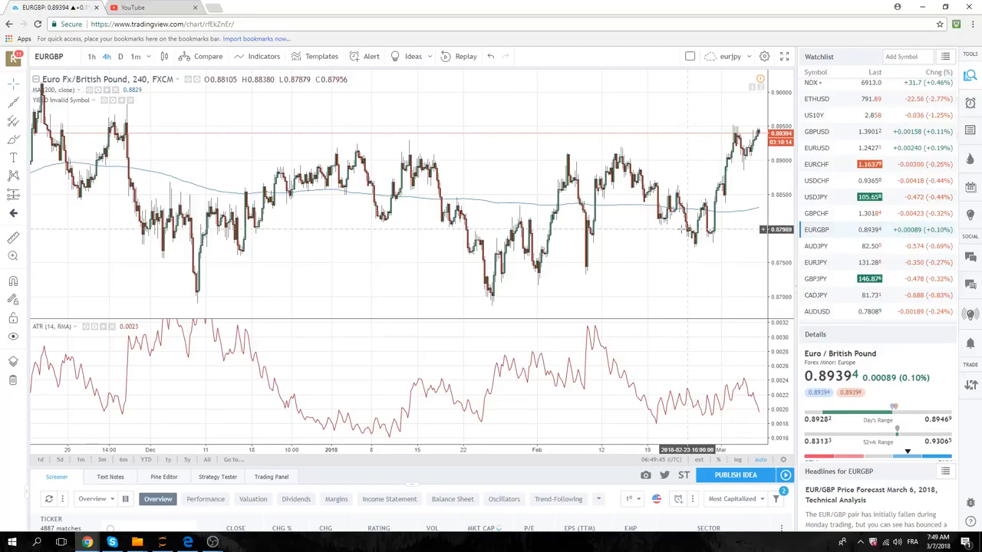
{"action": "mouse_move", "coordinate": [694, 126]}
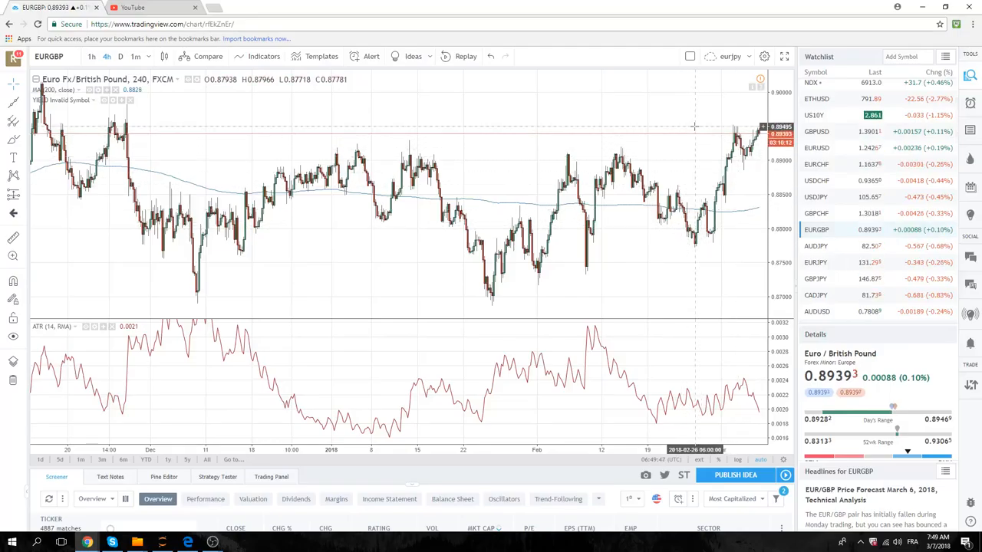